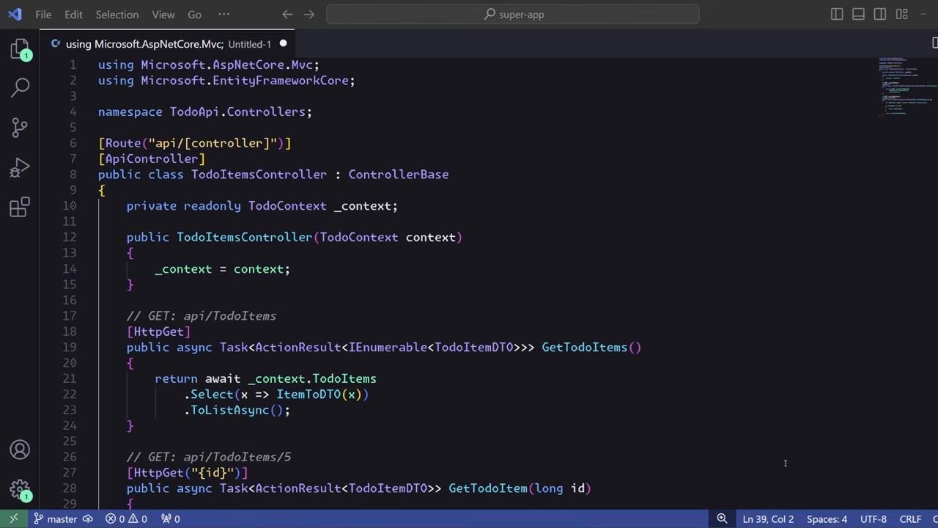
scroll("down", 3)
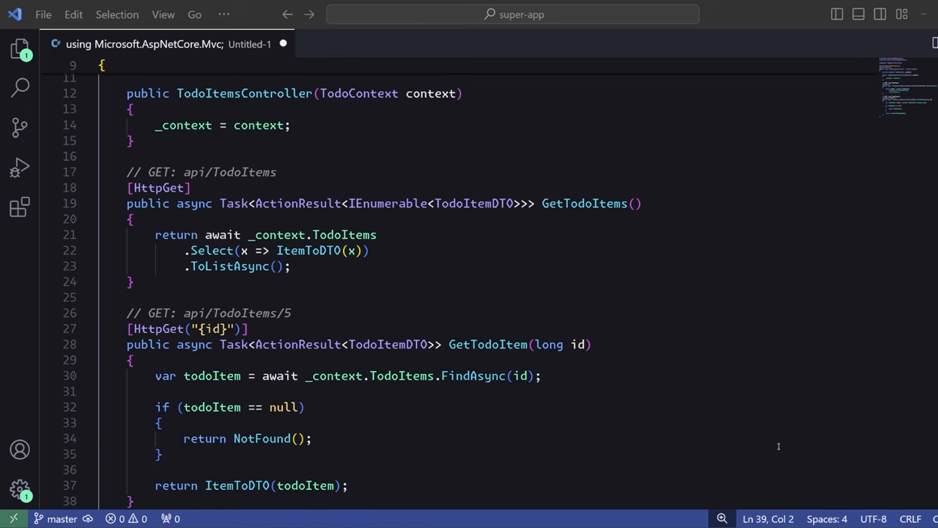
scroll("down", 3)
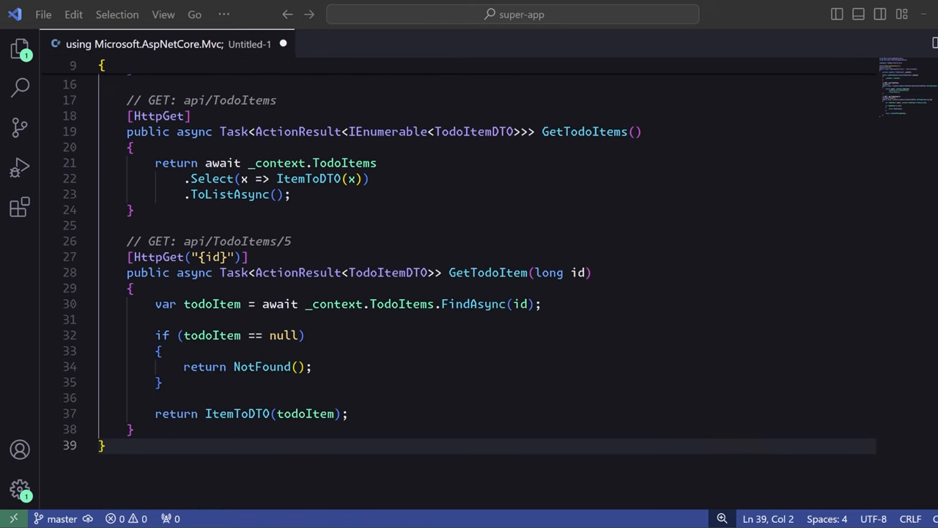